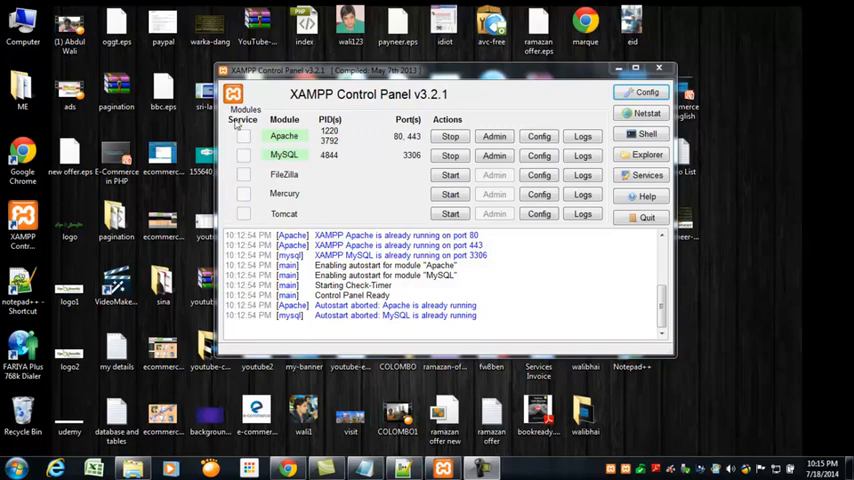
{"action": "mouse_move", "coordinate": [351, 155]}
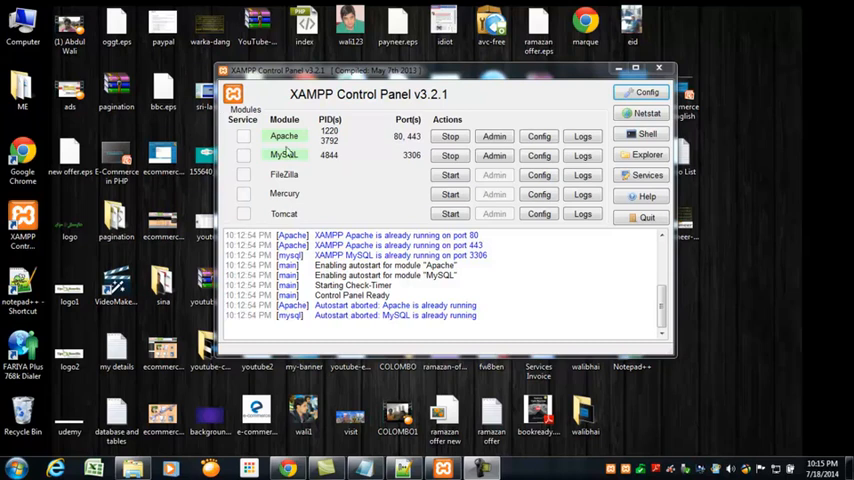
{"action": "mouse_move", "coordinate": [318, 163]}
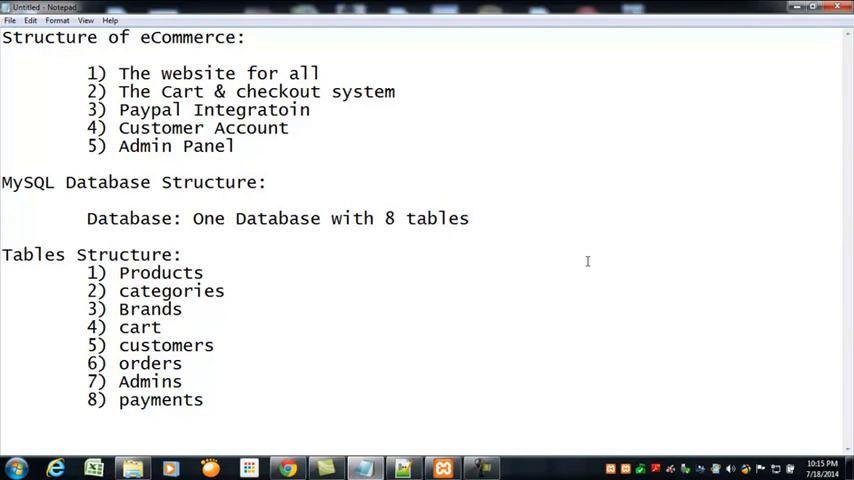
{"action": "mouse_move", "coordinate": [75, 82]}
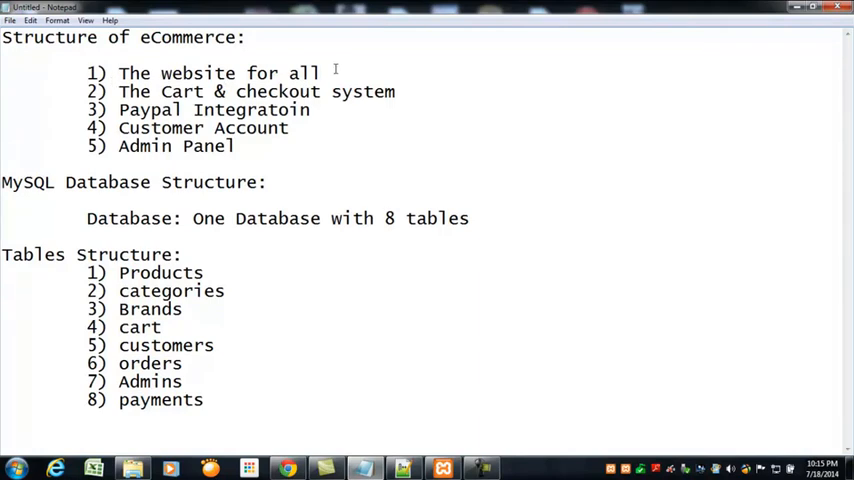
Step: Drag across the Notepad notes to review the five project parts and eight database tables
{"action": "left_click_drag", "start_coordinate": [88, 72], "coordinate": [320, 72]}
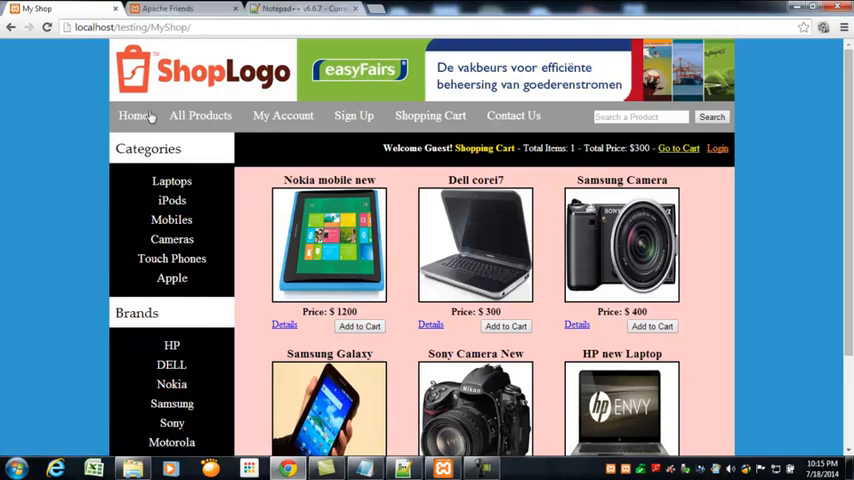
Step: Scroll the MyShop home page down to the footer and back up
{"action": "scroll", "scroll_direction": "down", "scroll_amount": 3}
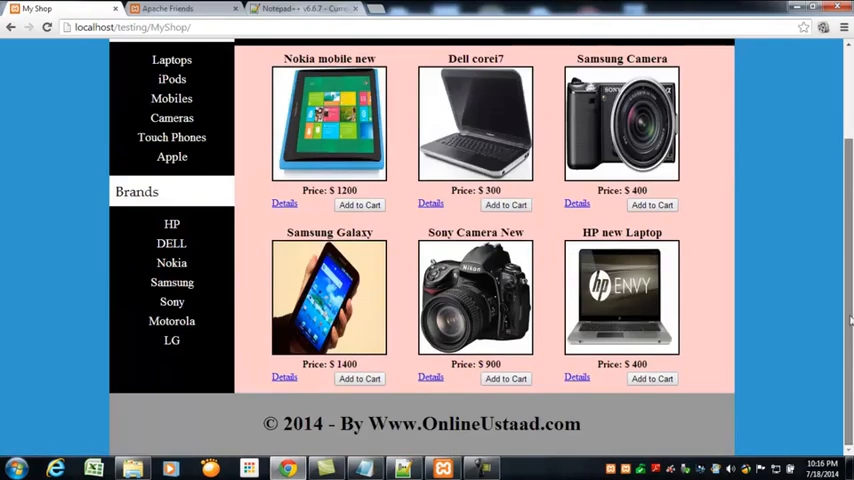
{"action": "scroll", "scroll_direction": "up", "scroll_amount": 3}
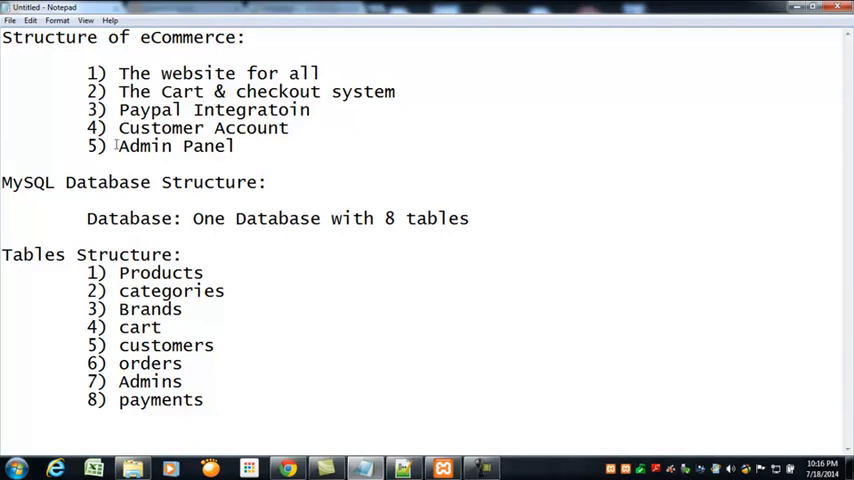
{"action": "mouse_move", "coordinate": [285, 131]}
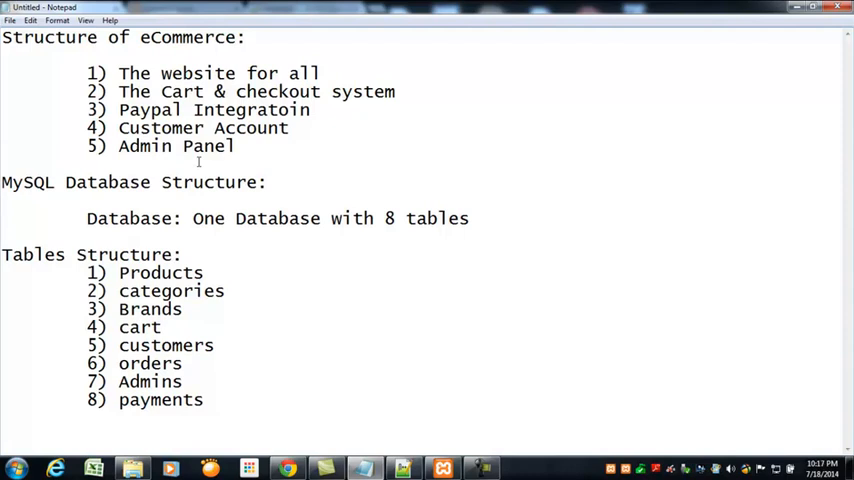
Step: Click into the Notepad notes below Admin Panel and select part of the structure text
{"action": "left_click", "coordinate": [5, 164]}
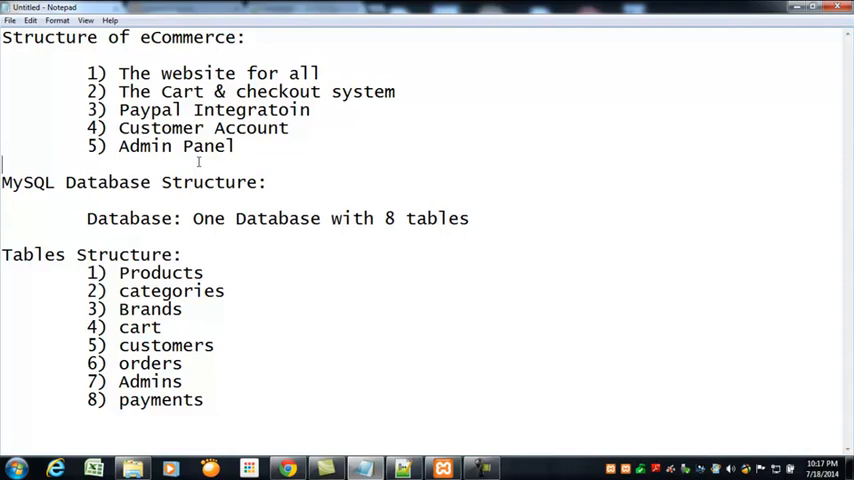
{"action": "mouse_move", "coordinate": [270, 155]}
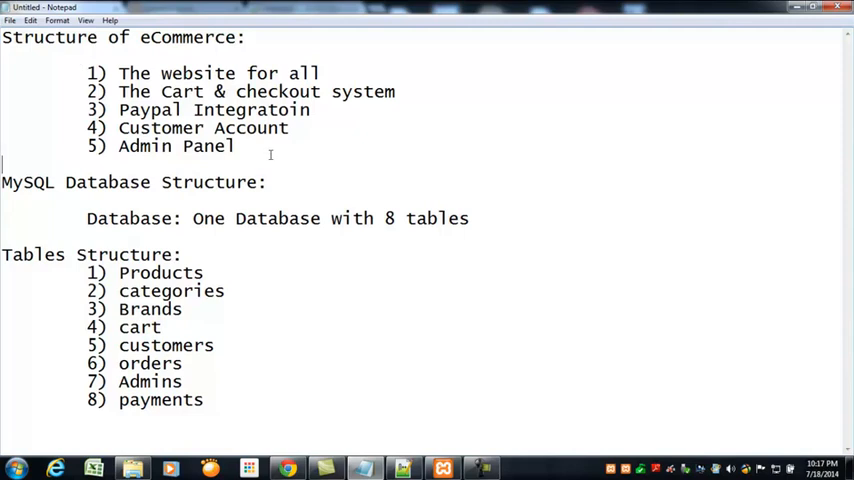
{"action": "left_click_drag", "start_coordinate": [118, 73], "coordinate": [235, 146]}
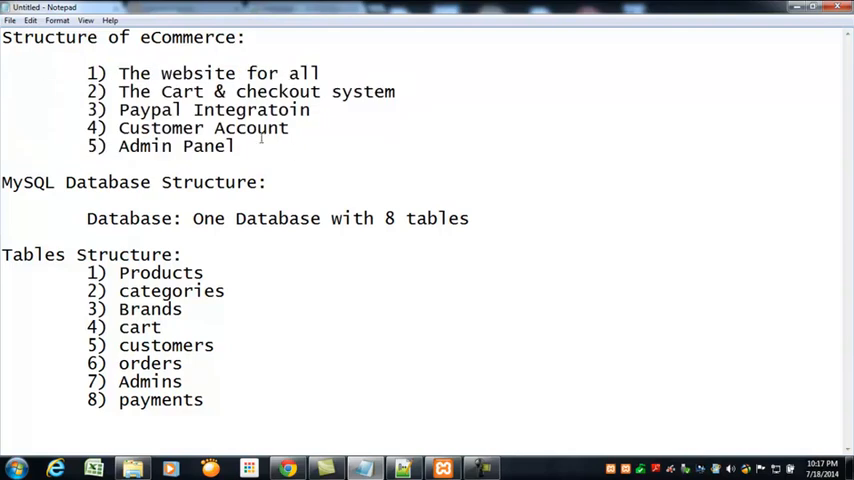
{"action": "mouse_move", "coordinate": [275, 200]}
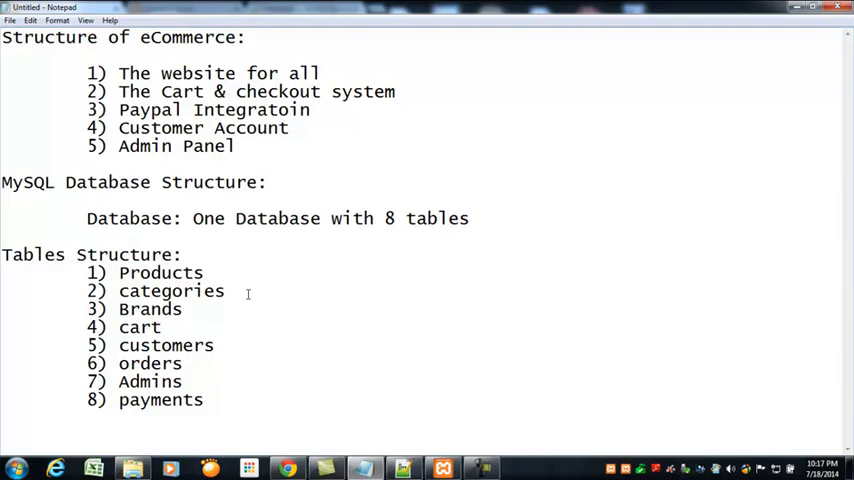
{"action": "mouse_move", "coordinate": [37, 268]}
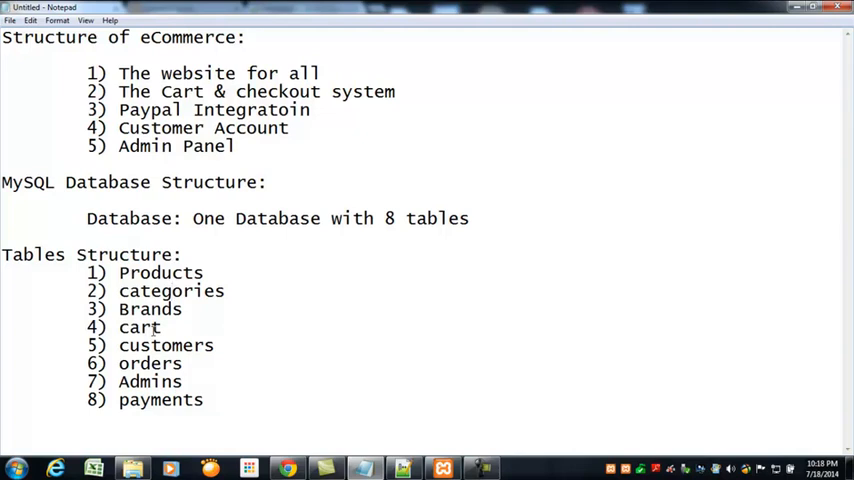
{"action": "double_click", "coordinate": [166, 345]}
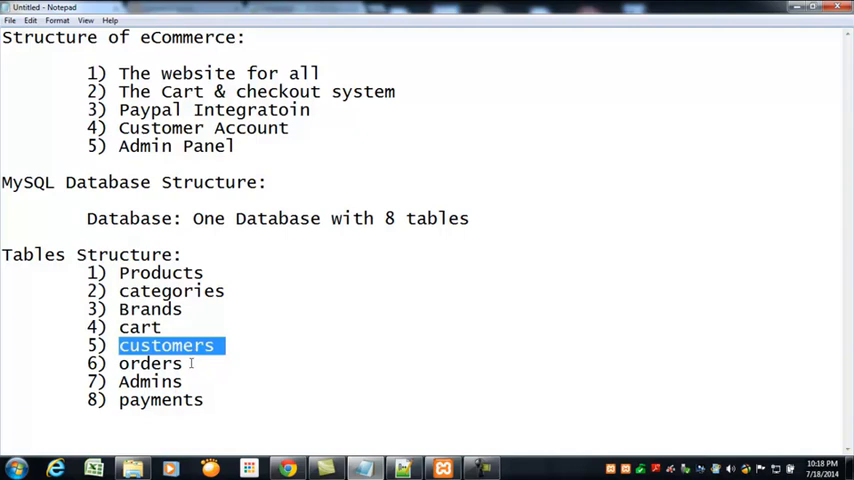